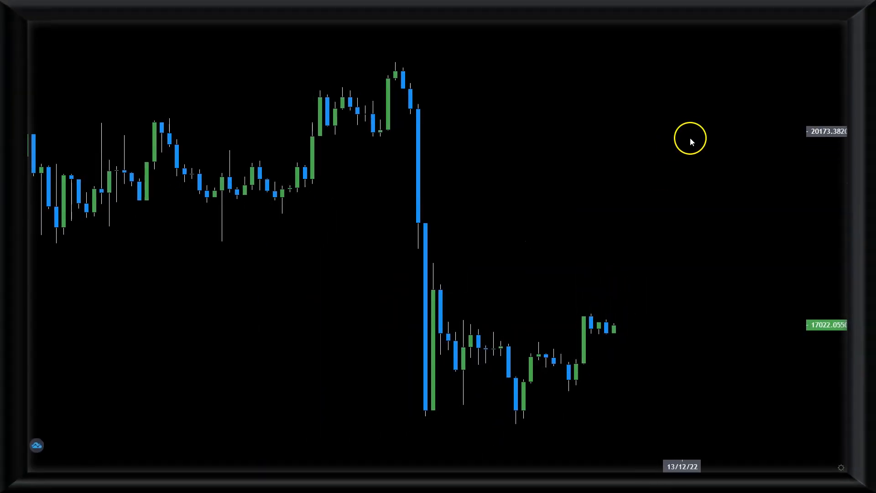
mouse_move(646, 350)
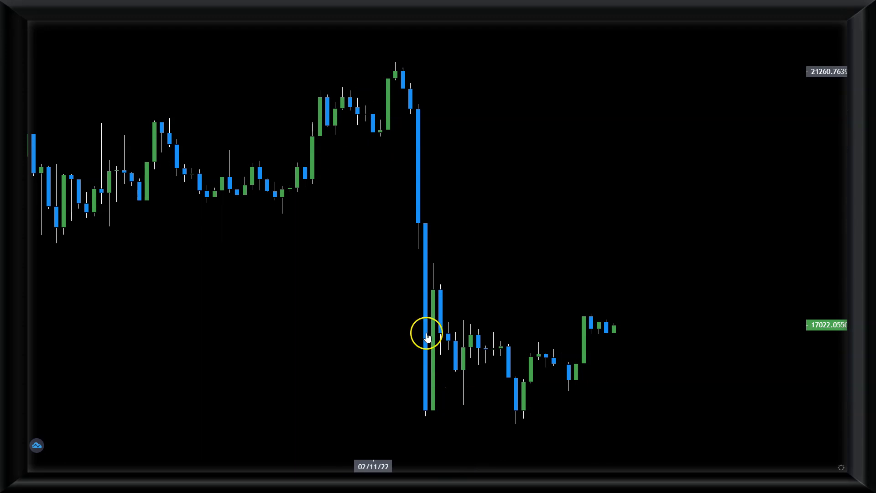
mouse_move(534, 340)
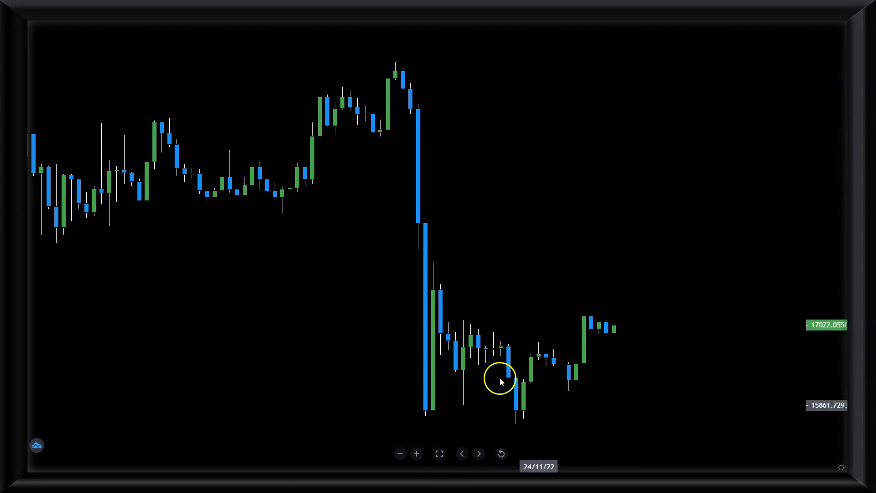
mouse_move(540, 335)
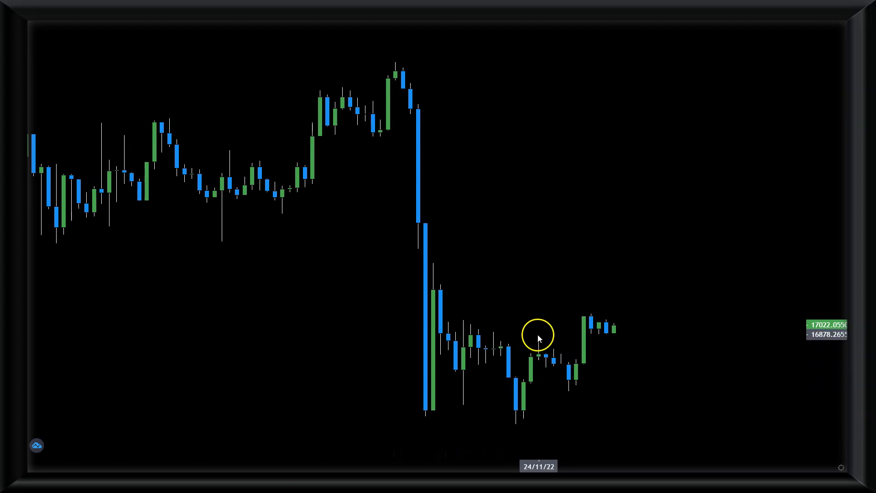
mouse_move(591, 312)
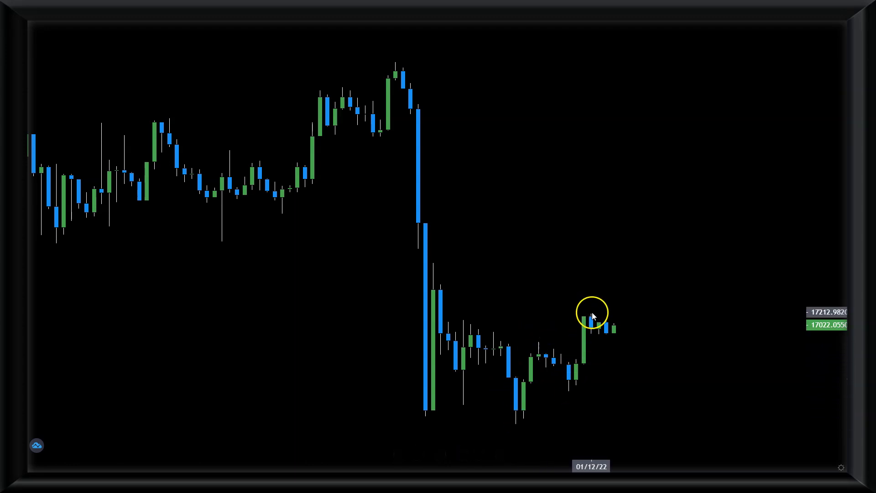
mouse_move(597, 312)
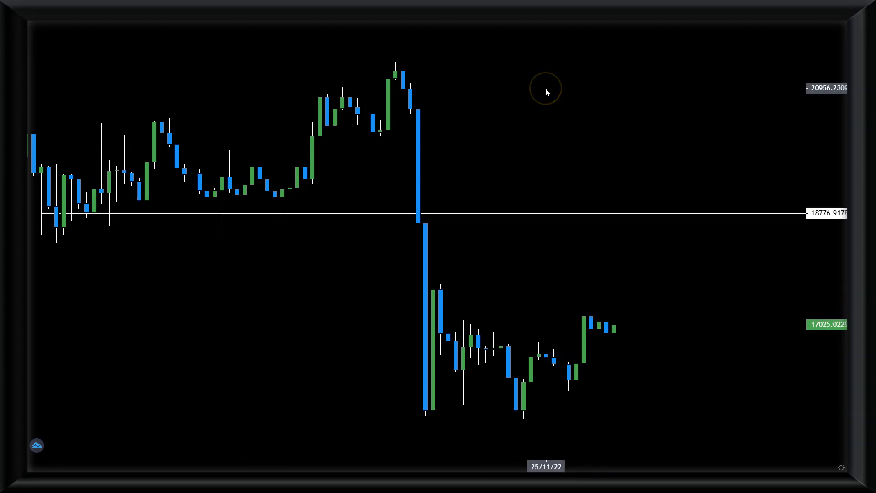
mouse_move(546, 91)
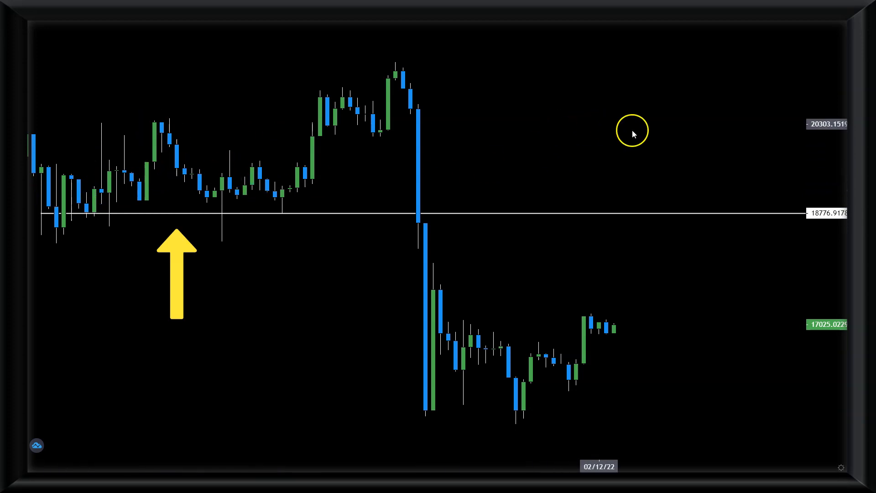
mouse_move(619, 336)
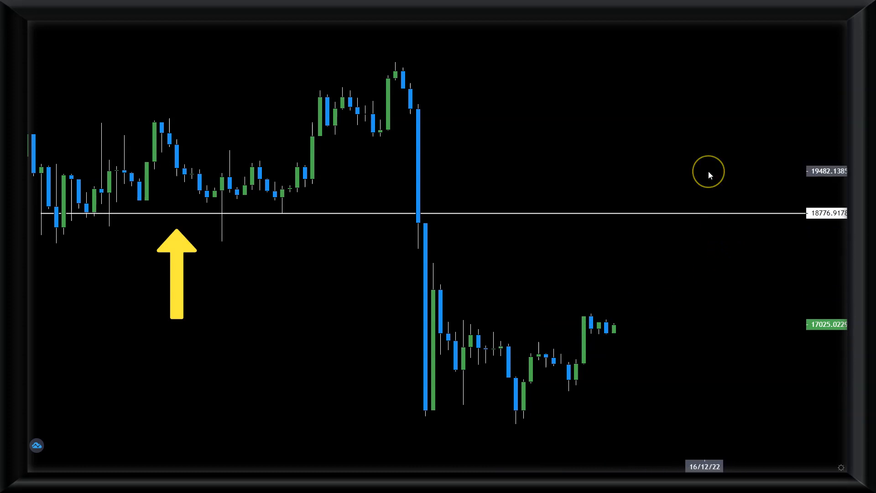
mouse_move(697, 267)
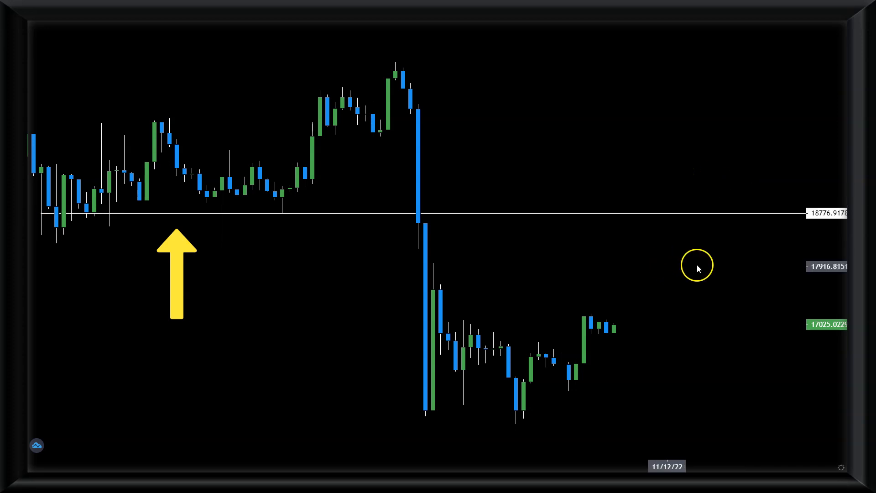
mouse_move(227, 208)
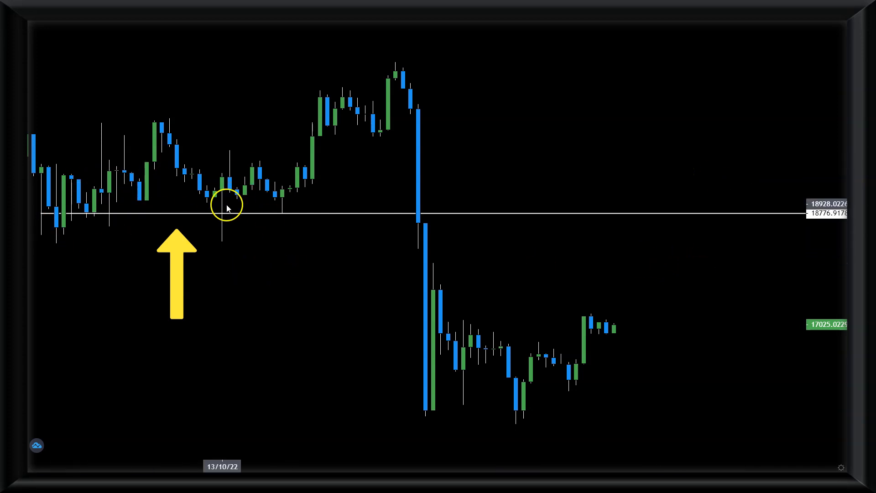
mouse_move(720, 169)
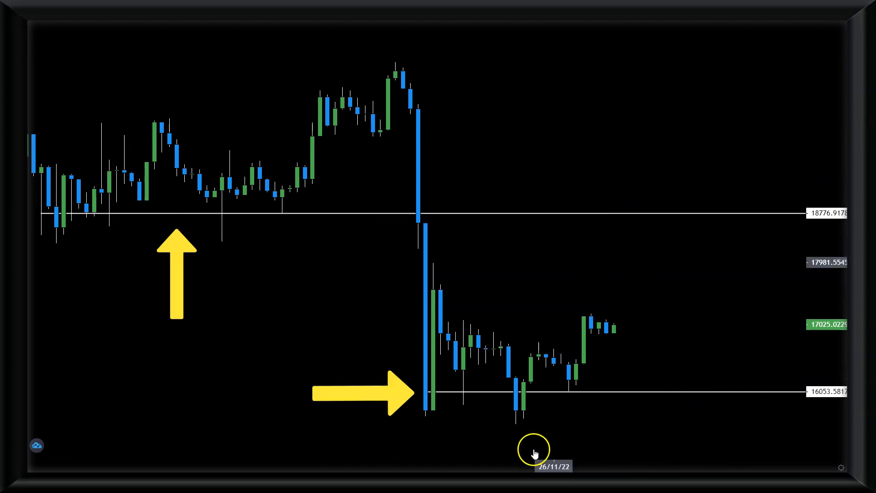
mouse_move(653, 441)
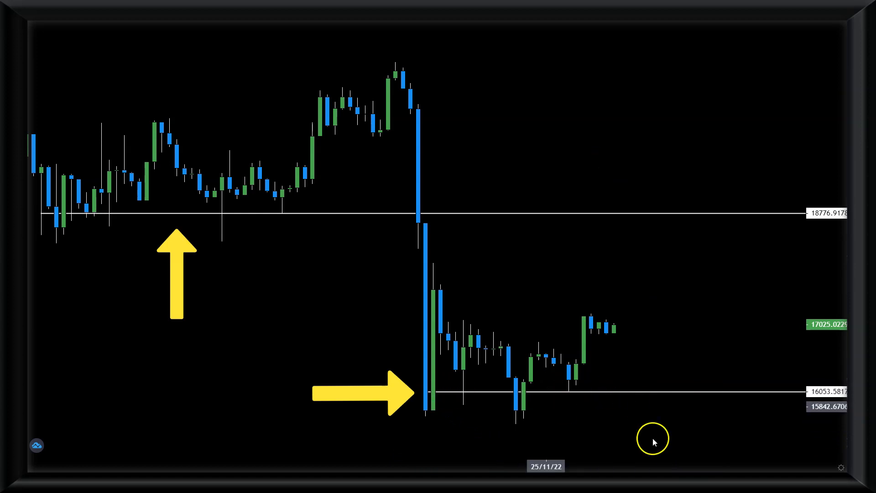
mouse_move(602, 129)
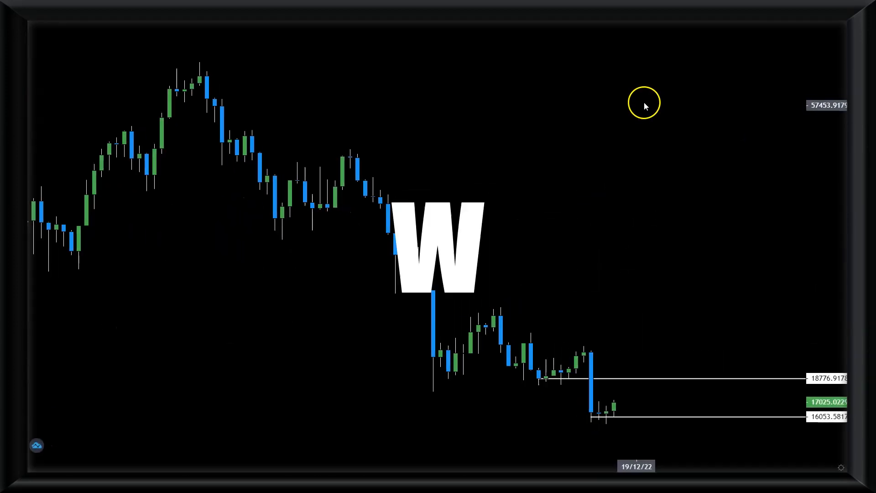
mouse_move(592, 338)
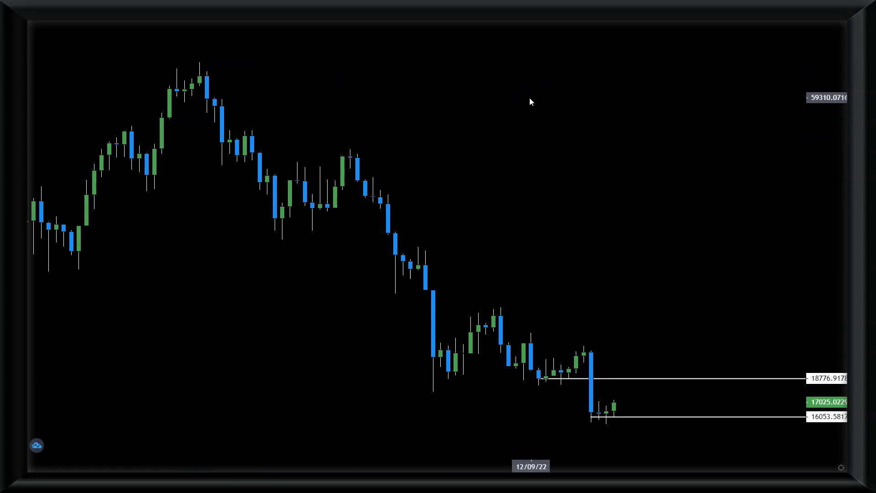
mouse_move(555, 178)
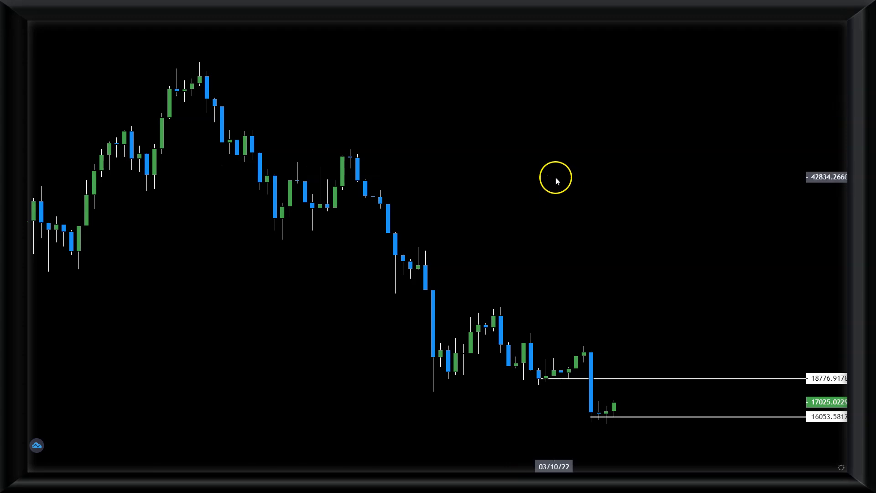
mouse_move(556, 180)
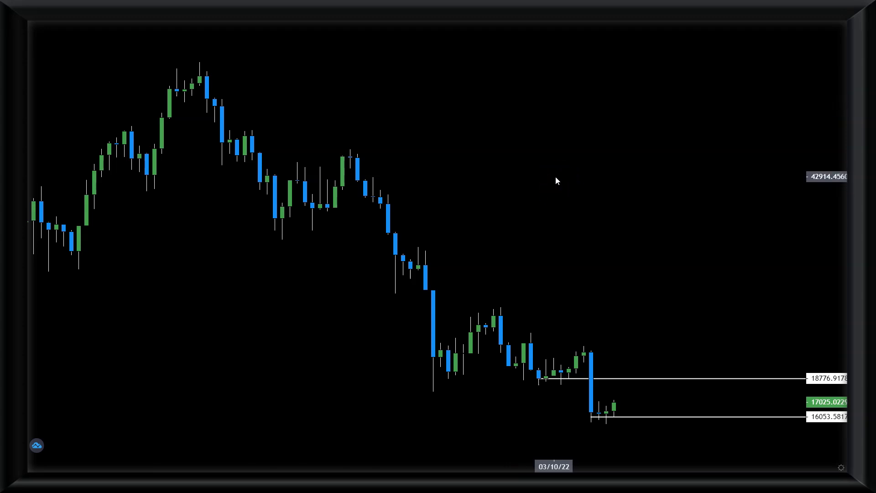
mouse_move(697, 282)
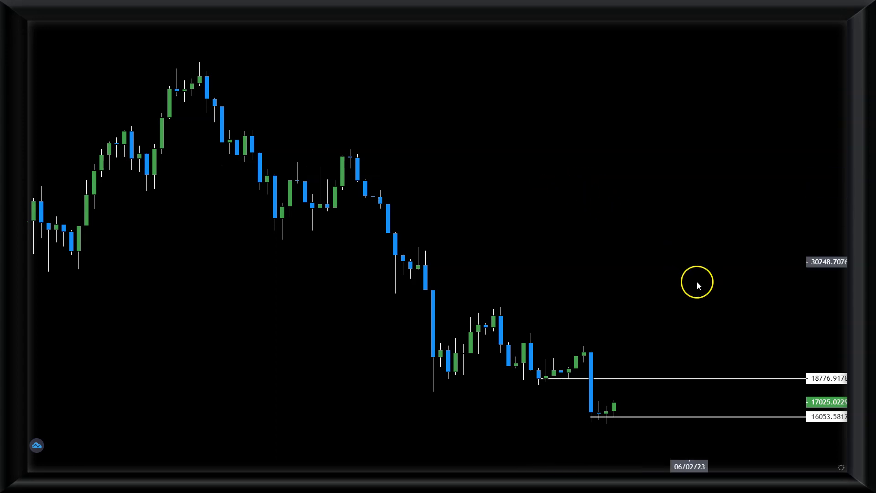
mouse_move(688, 416)
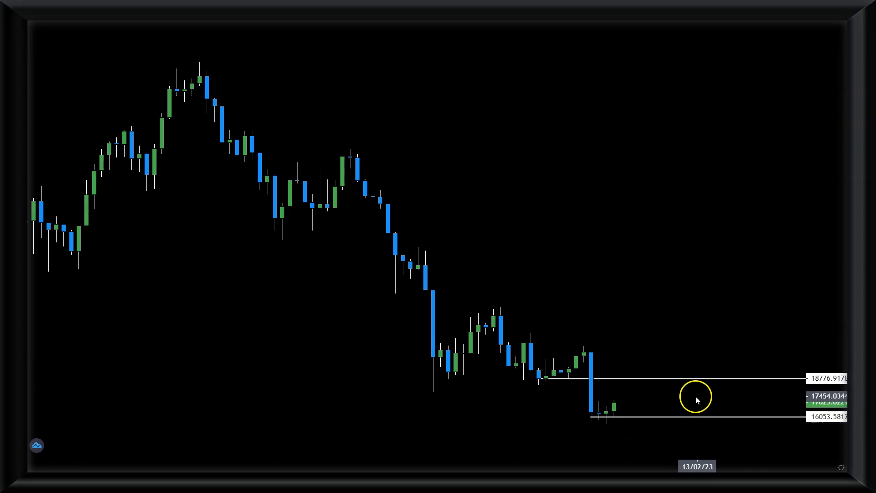
mouse_move(665, 397)
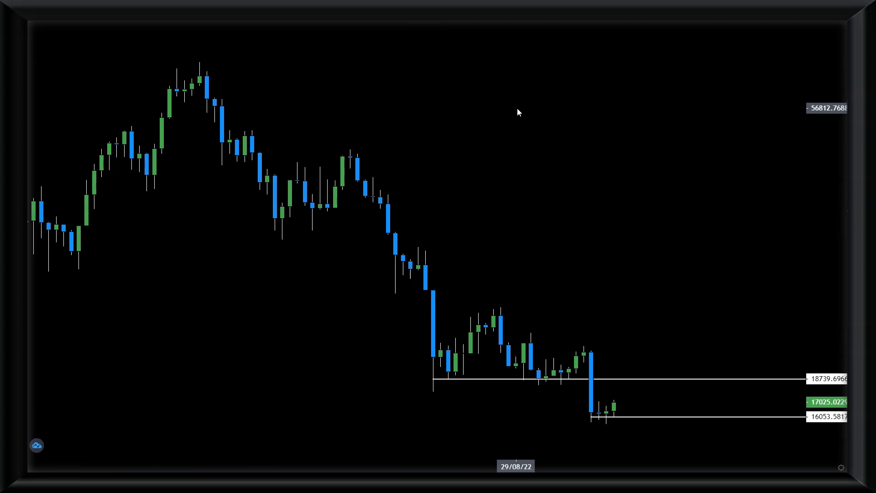
scroll("up", 3)
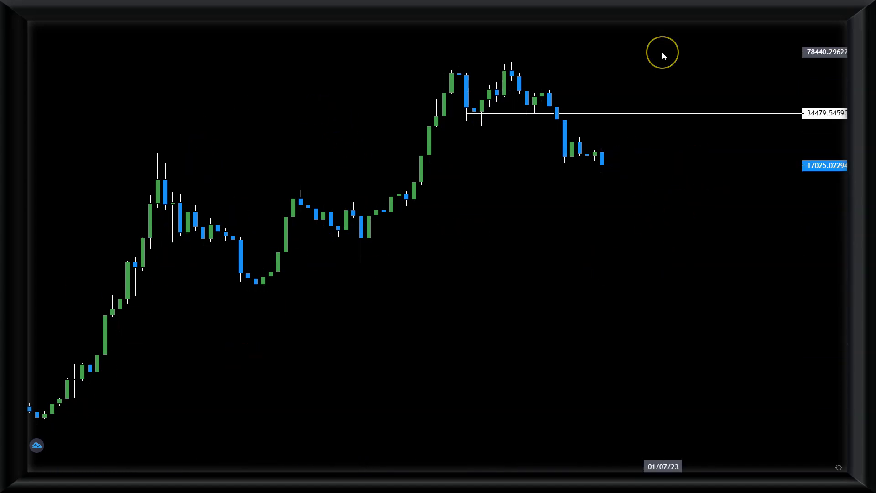
mouse_move(663, 56)
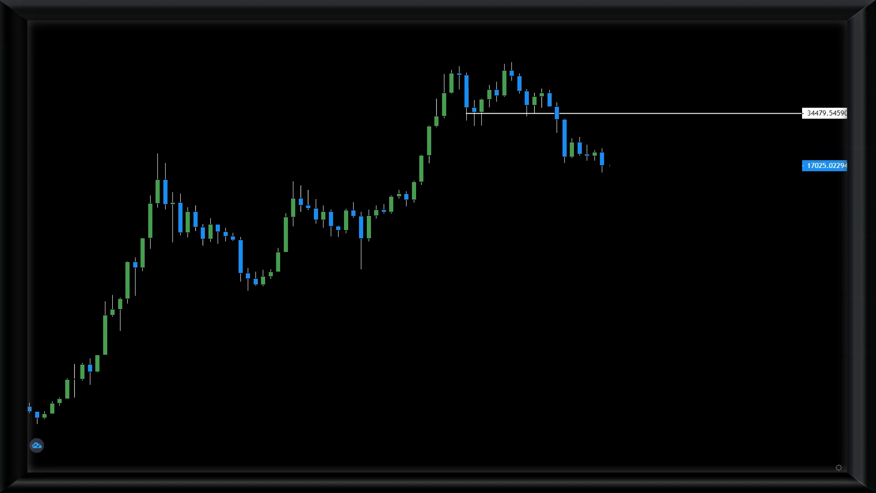
mouse_move(735, 63)
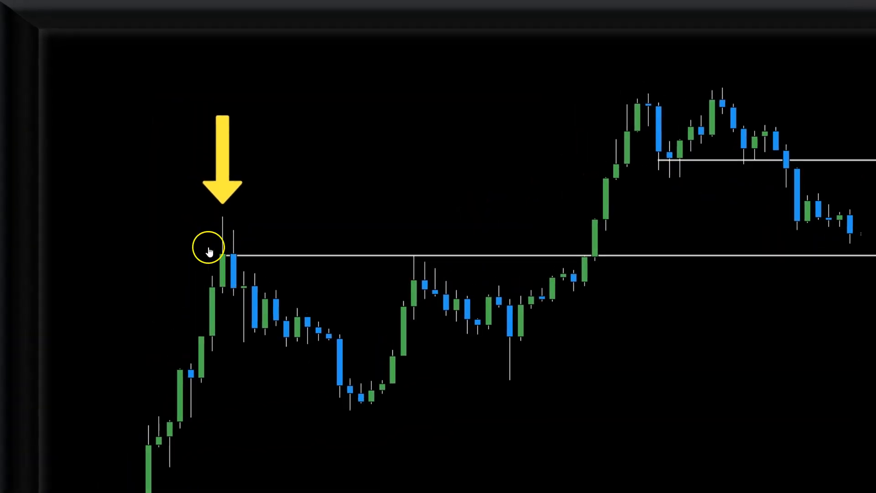
mouse_move(365, 171)
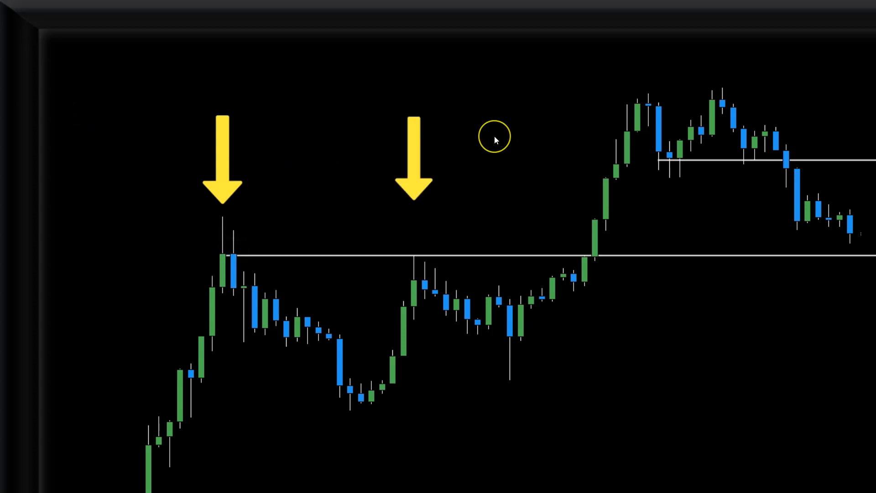
mouse_move(493, 277)
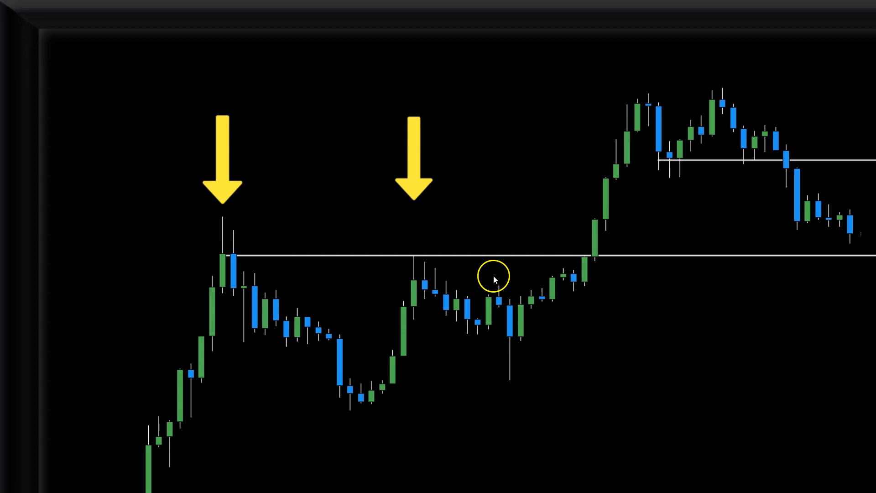